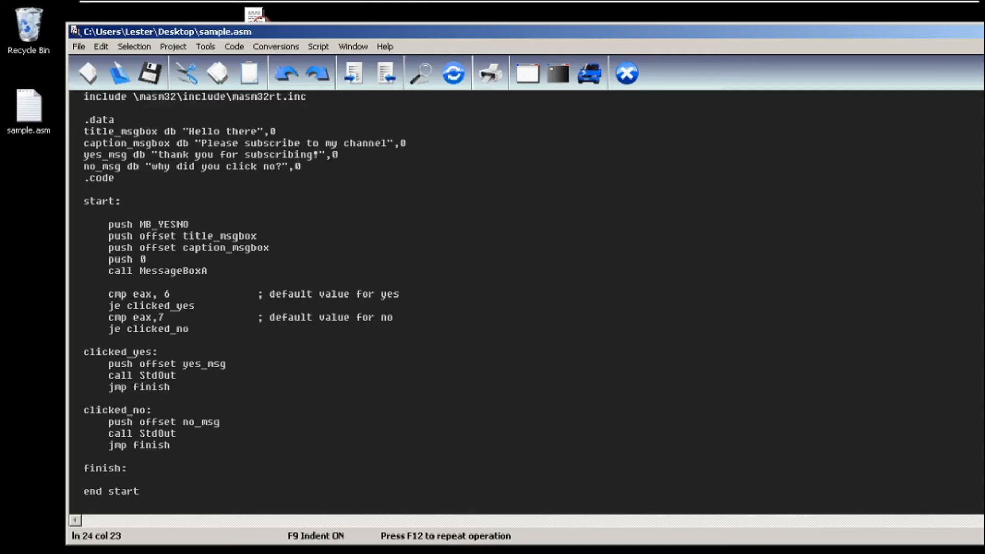
mouse_move(738, 406)
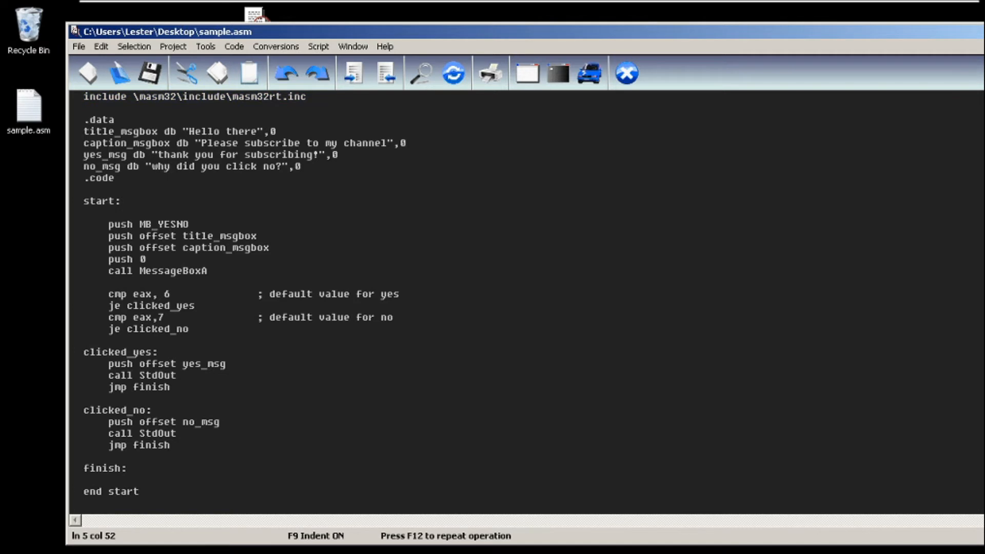
Step: Review the caption strings, MB_YESNO style and branch code lines in sample.asm
left_click_drag(83, 132, 406, 144)
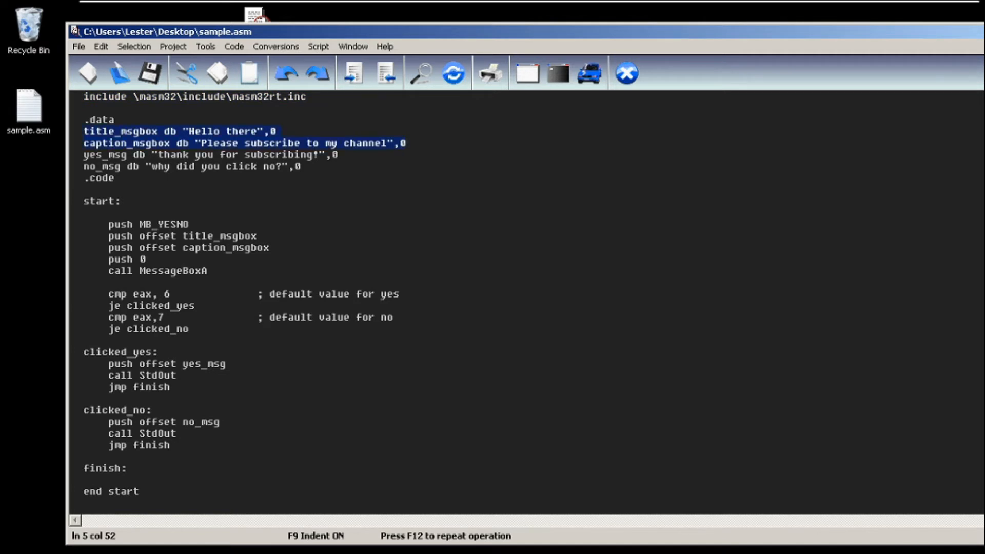
left_click(179, 154)
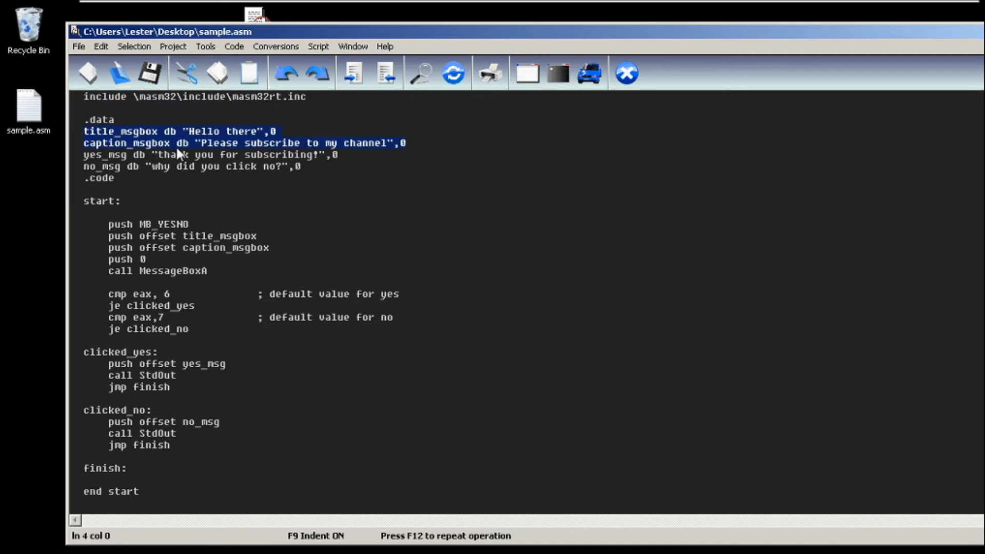
mouse_move(219, 146)
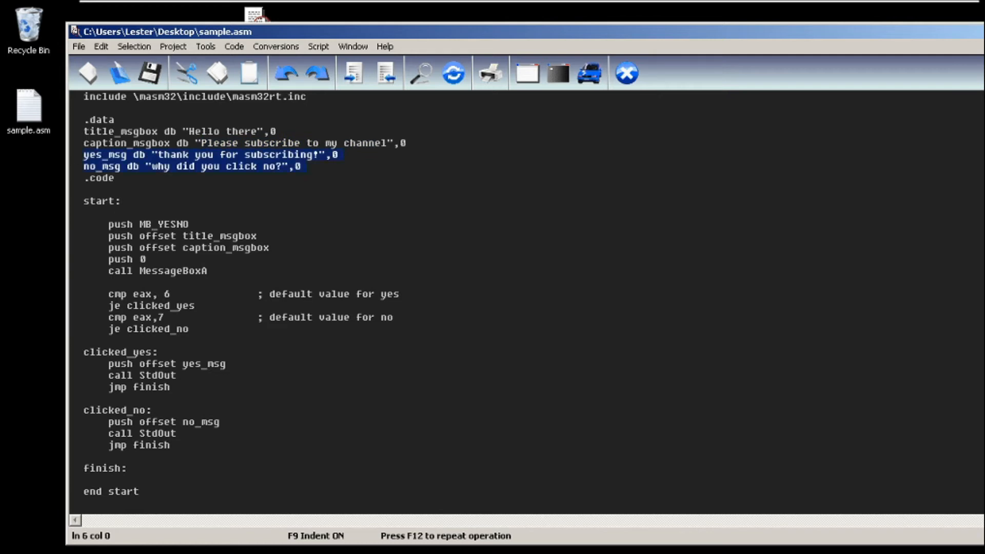
left_click(302, 166)
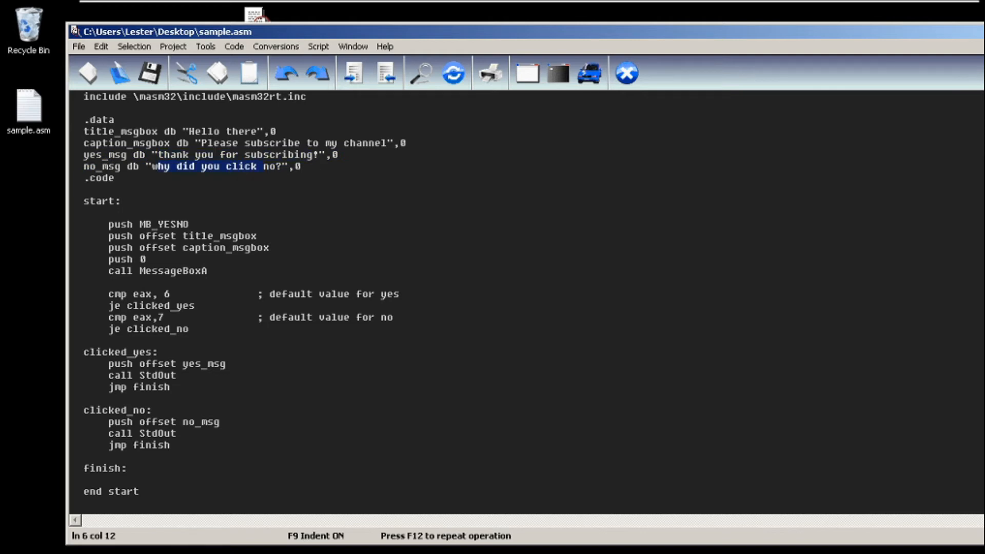
left_click(281, 166)
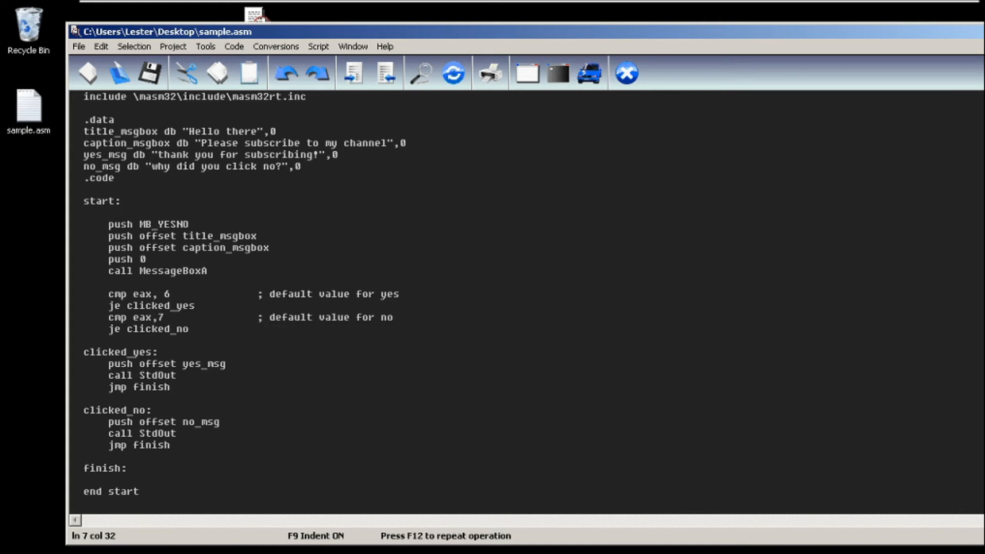
double_click(163, 224)
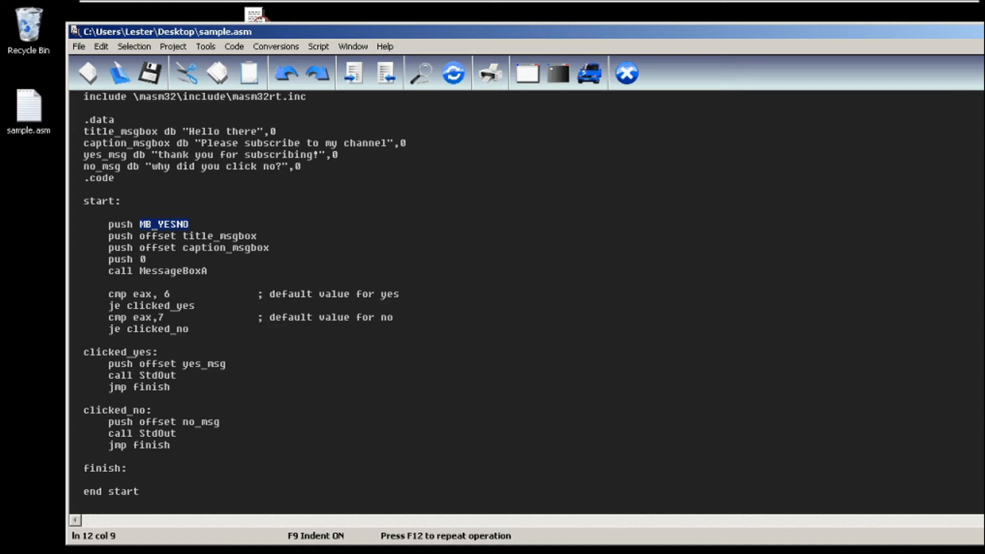
left_click(189, 224)
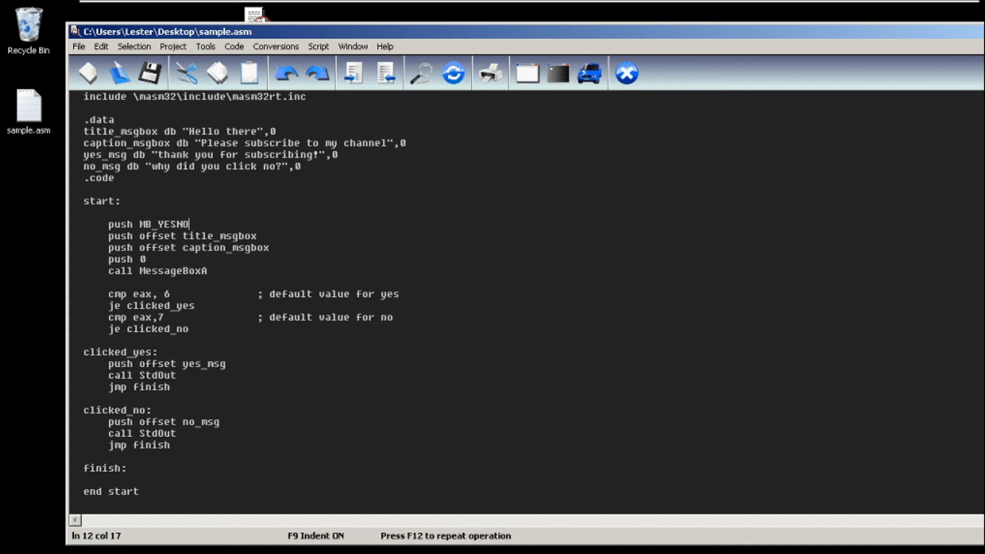
double_click(218, 236)
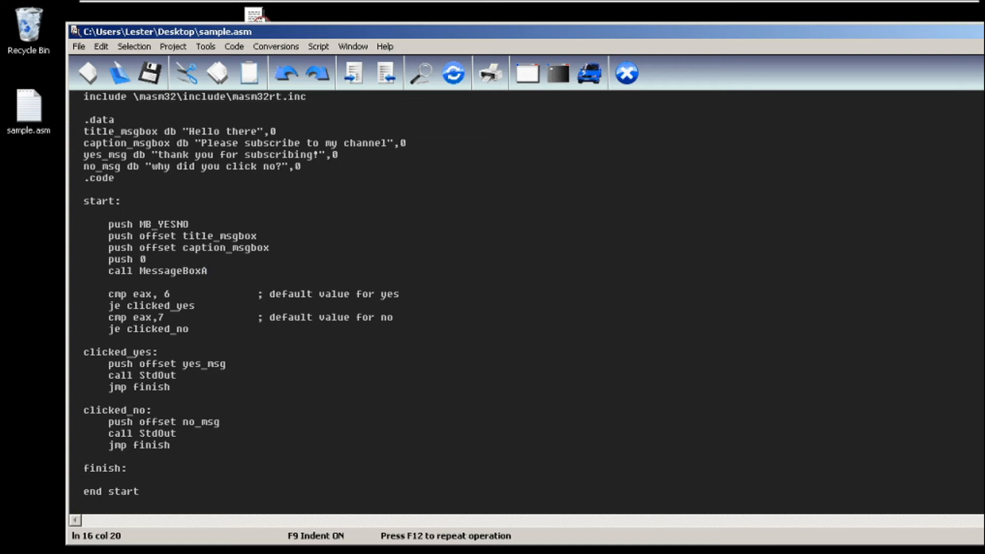
left_click(207, 271)
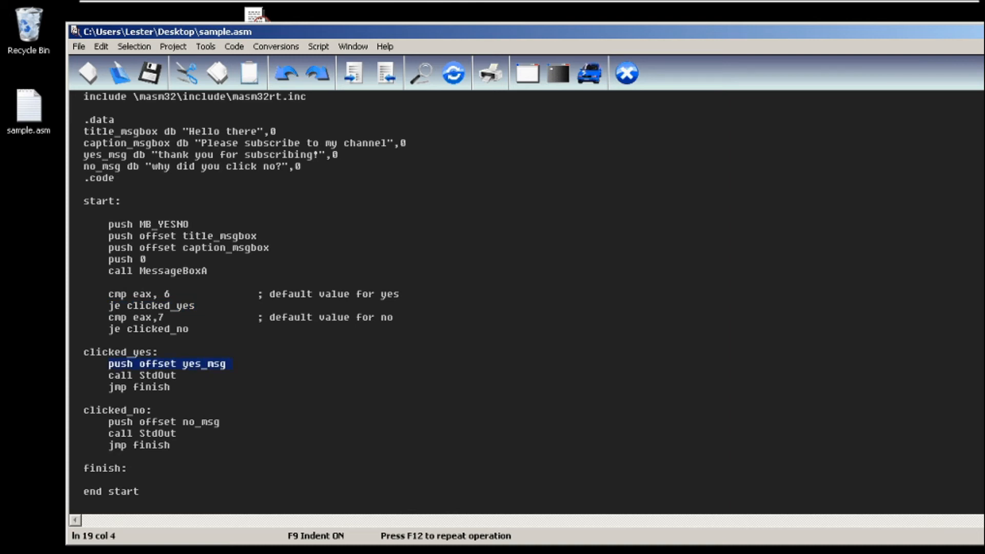
Step: Console Assemble & Link sample.asm into sample.exe and dismiss the build report
left_click(177, 376)
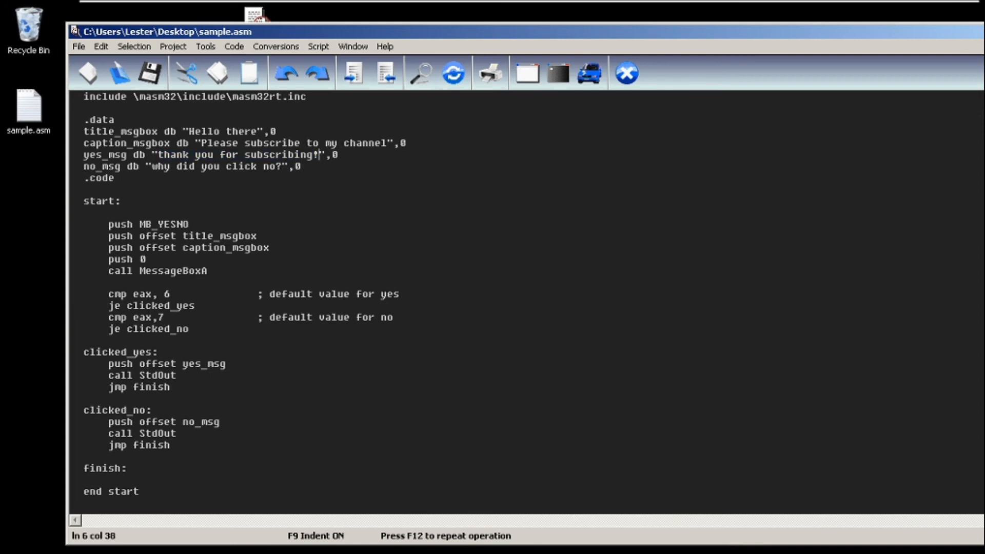
triple_click(145, 317)
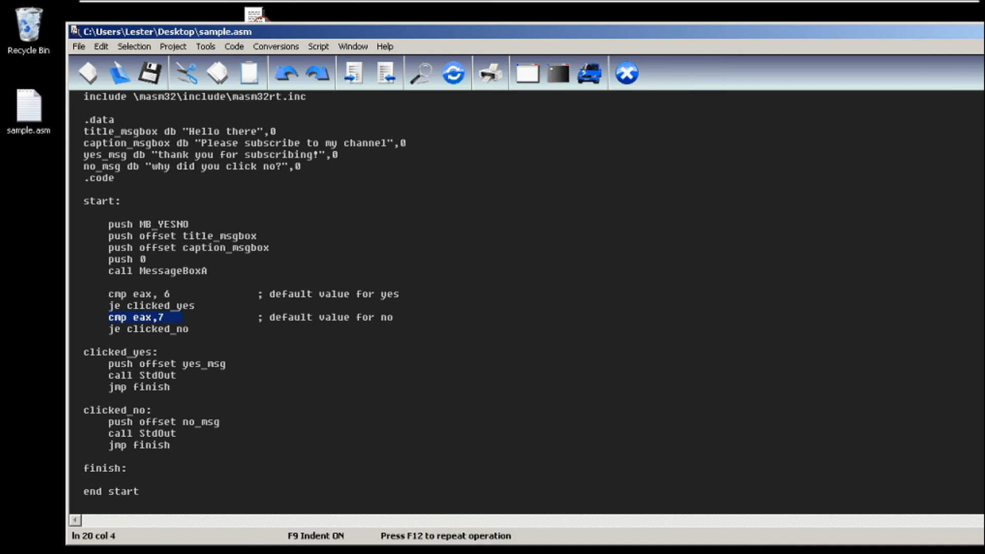
left_click(107, 422)
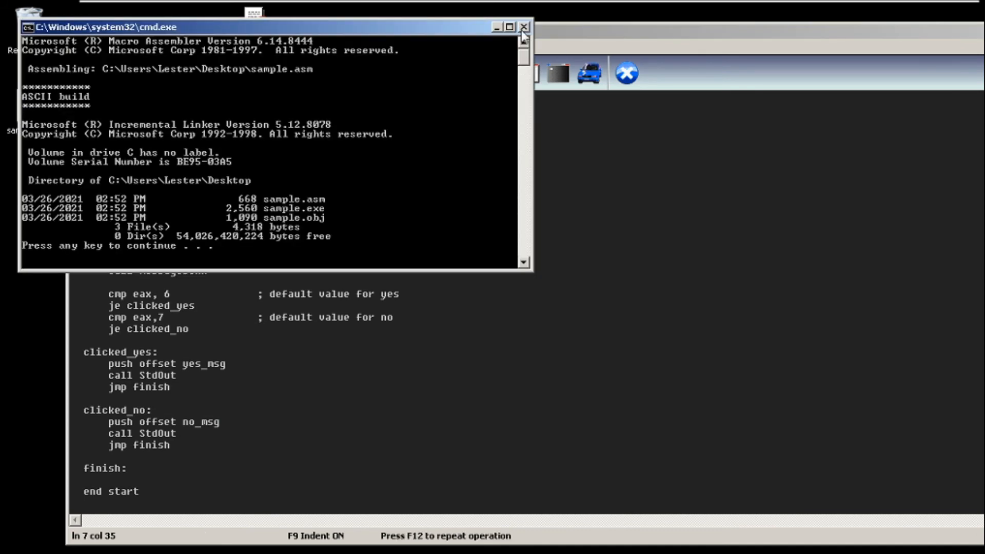
key("enter")
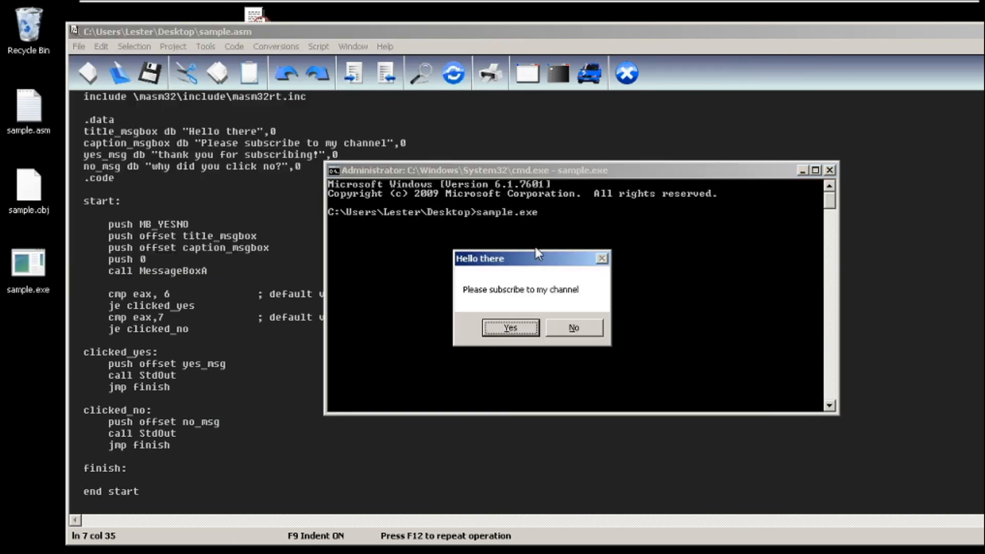
mouse_move(483, 283)
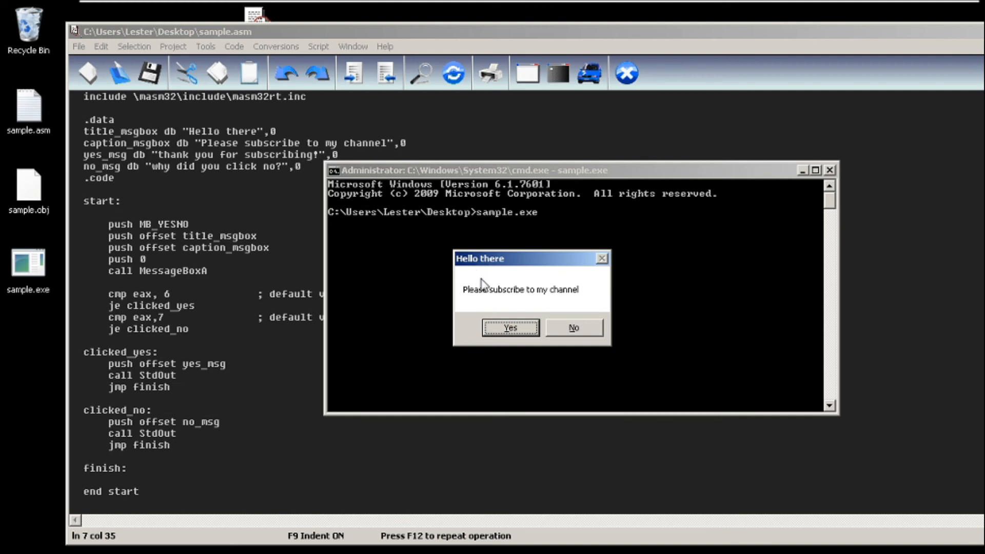
mouse_move(472, 312)
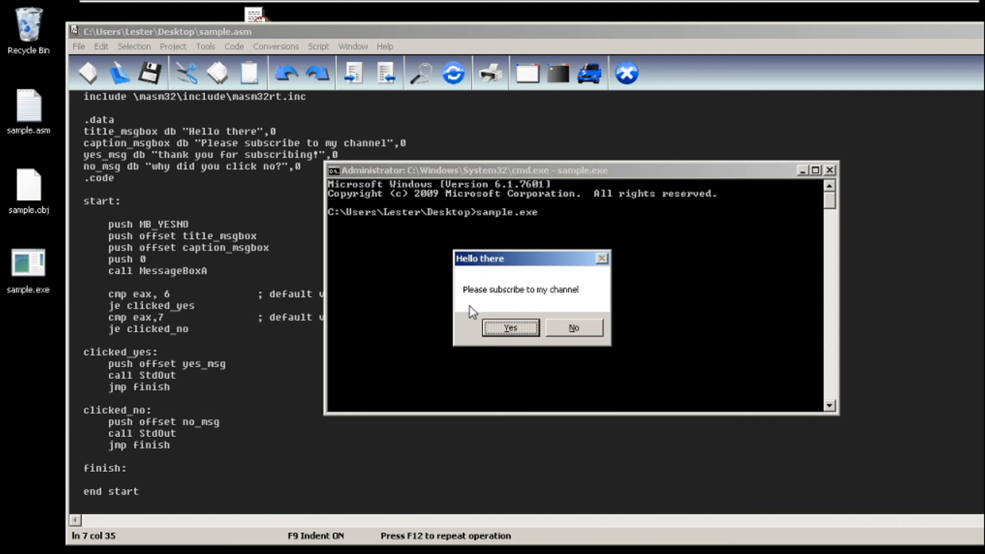
mouse_move(571, 302)
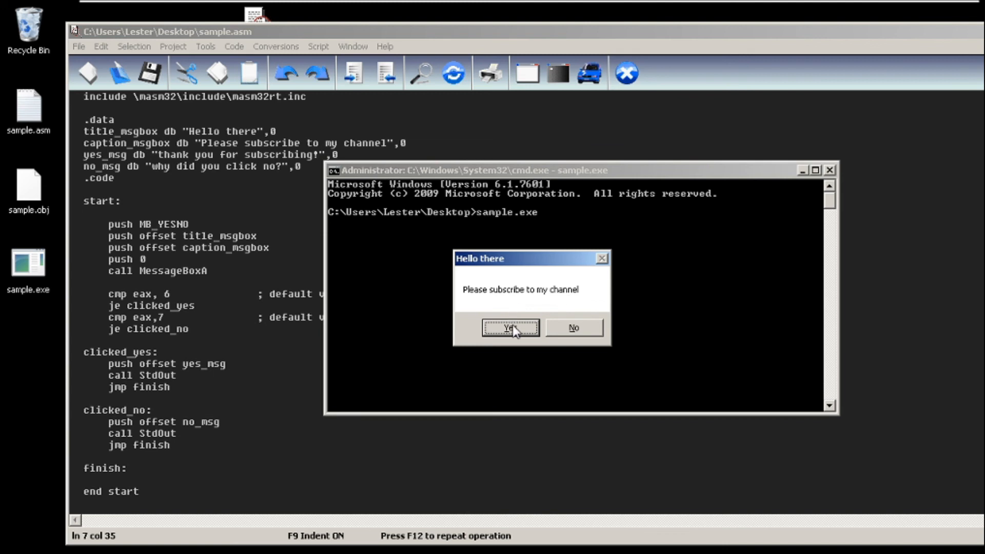
Step: Answer Yes on the first run and No on the second so both response messages print
left_click(510, 327)
type("sample.exe")
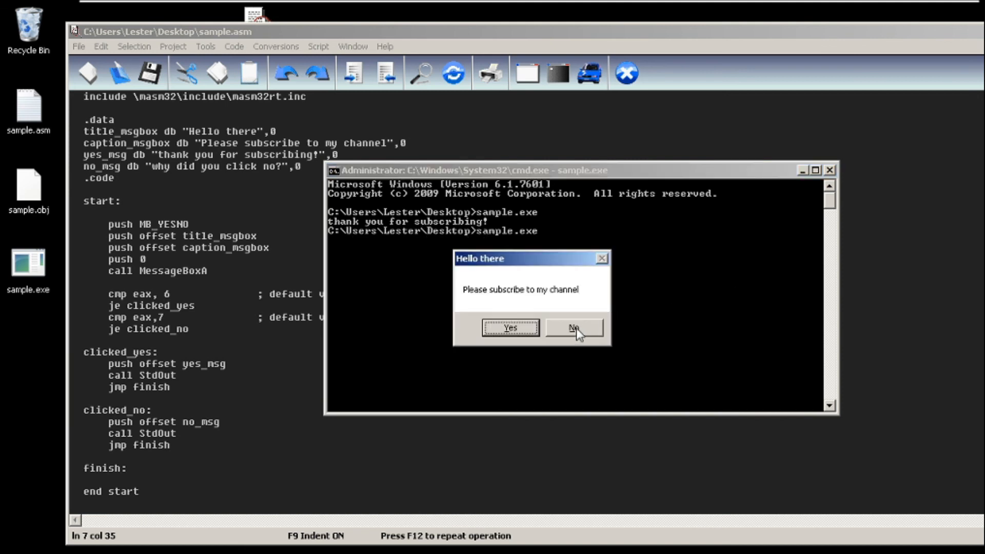
left_click(572, 327)
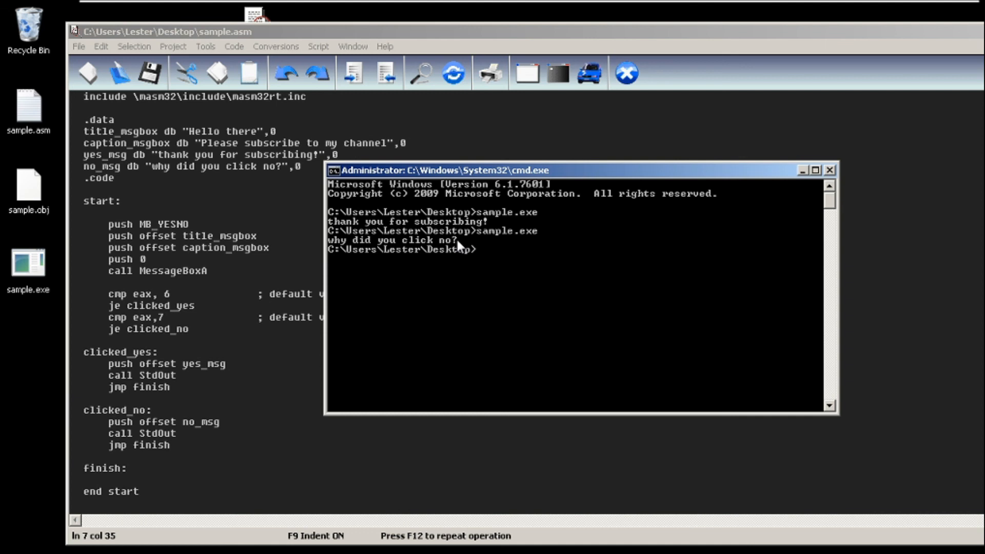
mouse_move(409, 323)
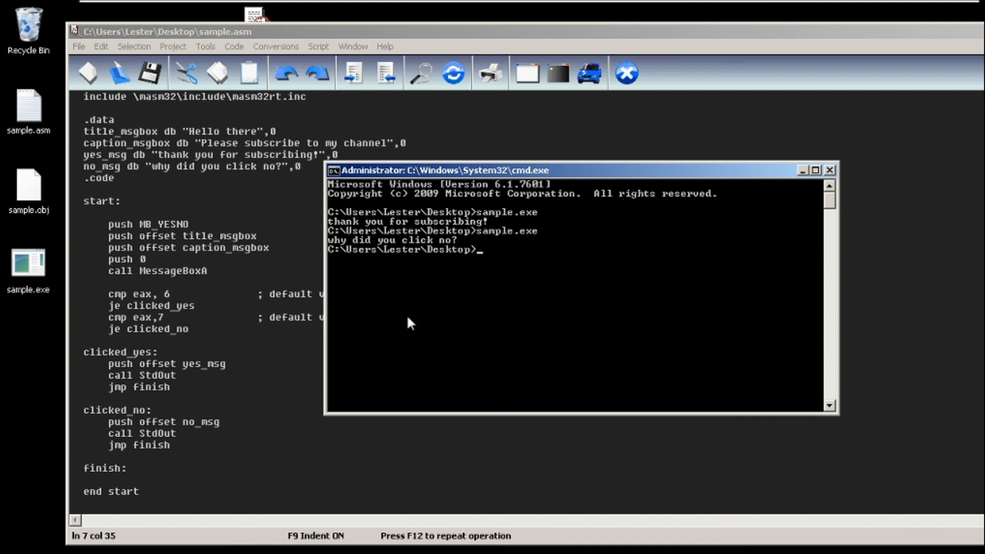